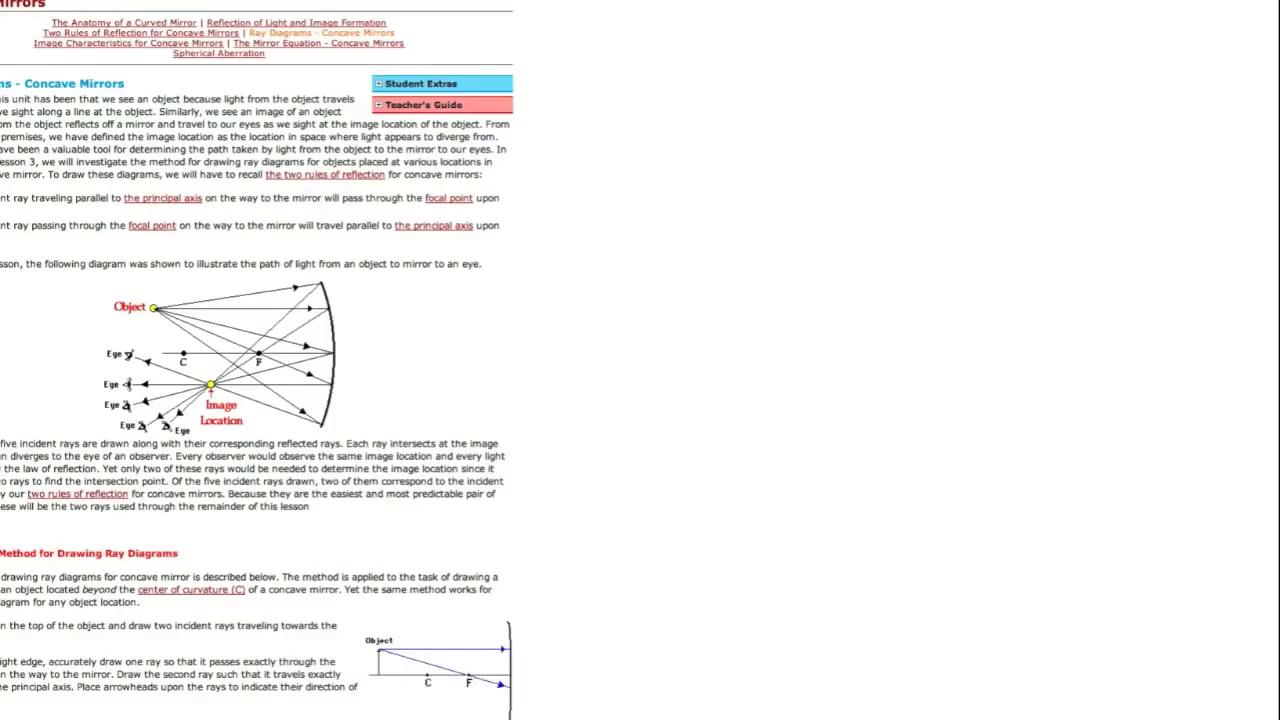
{"action": "mouse_move", "coordinate": [170, 310]}
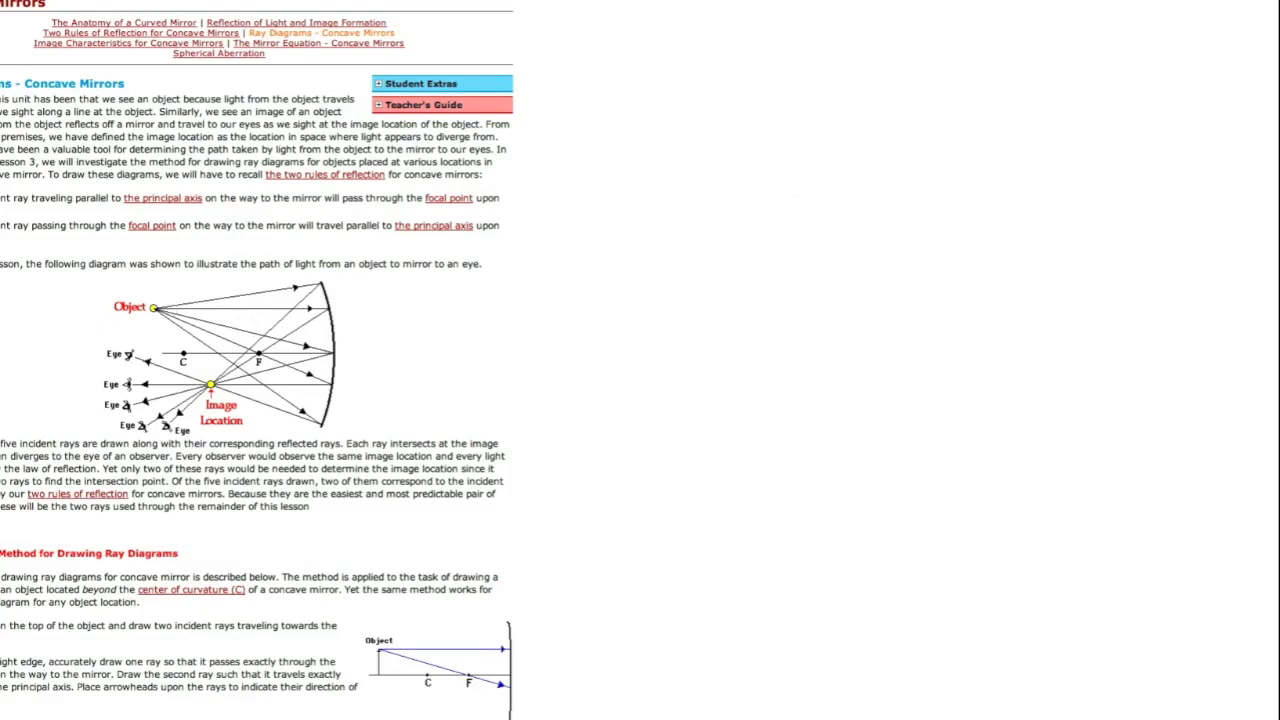
{"action": "mouse_move", "coordinate": [213, 308]}
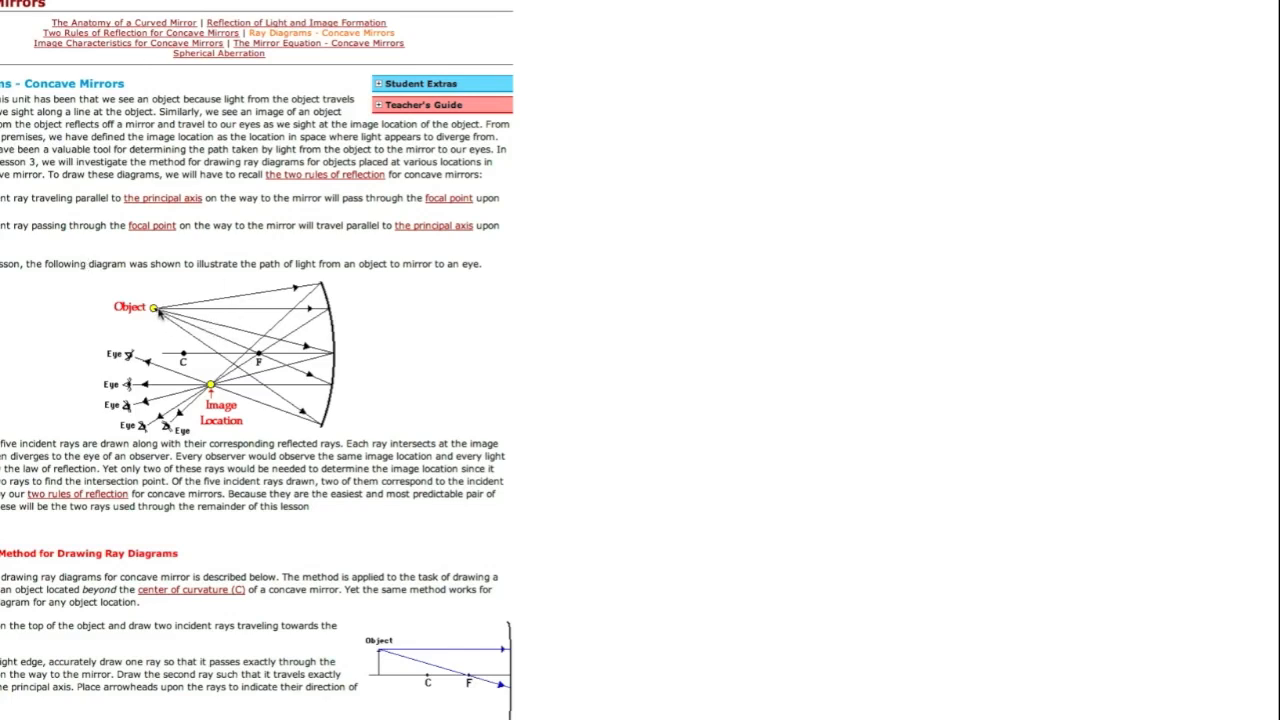
{"action": "mouse_move", "coordinate": [262, 320]}
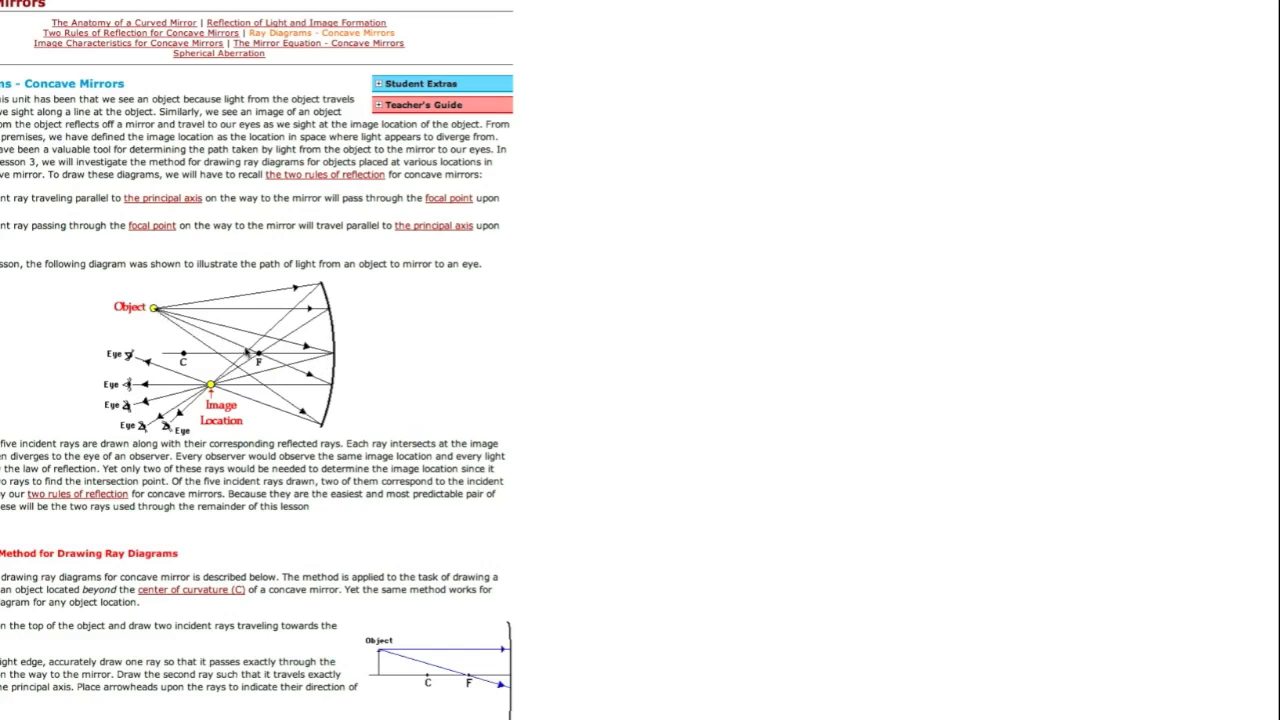
{"action": "mouse_move", "coordinate": [285, 390]}
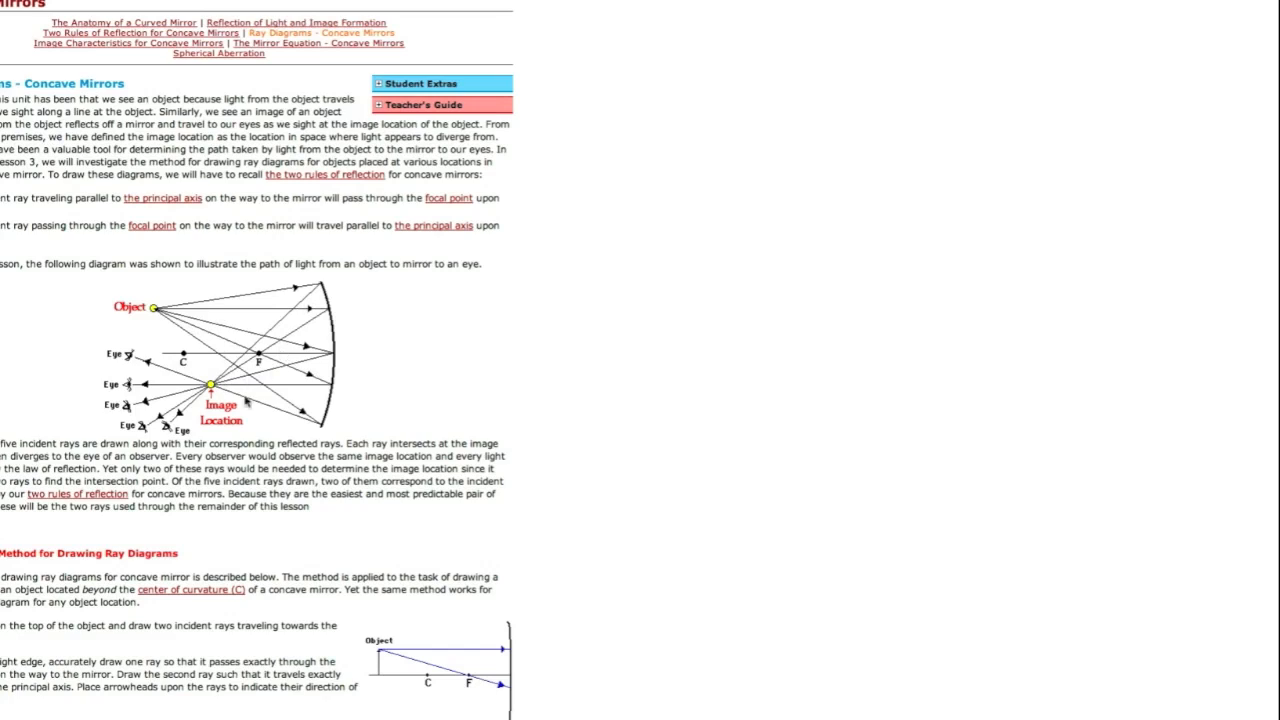
{"action": "mouse_move", "coordinate": [223, 400]}
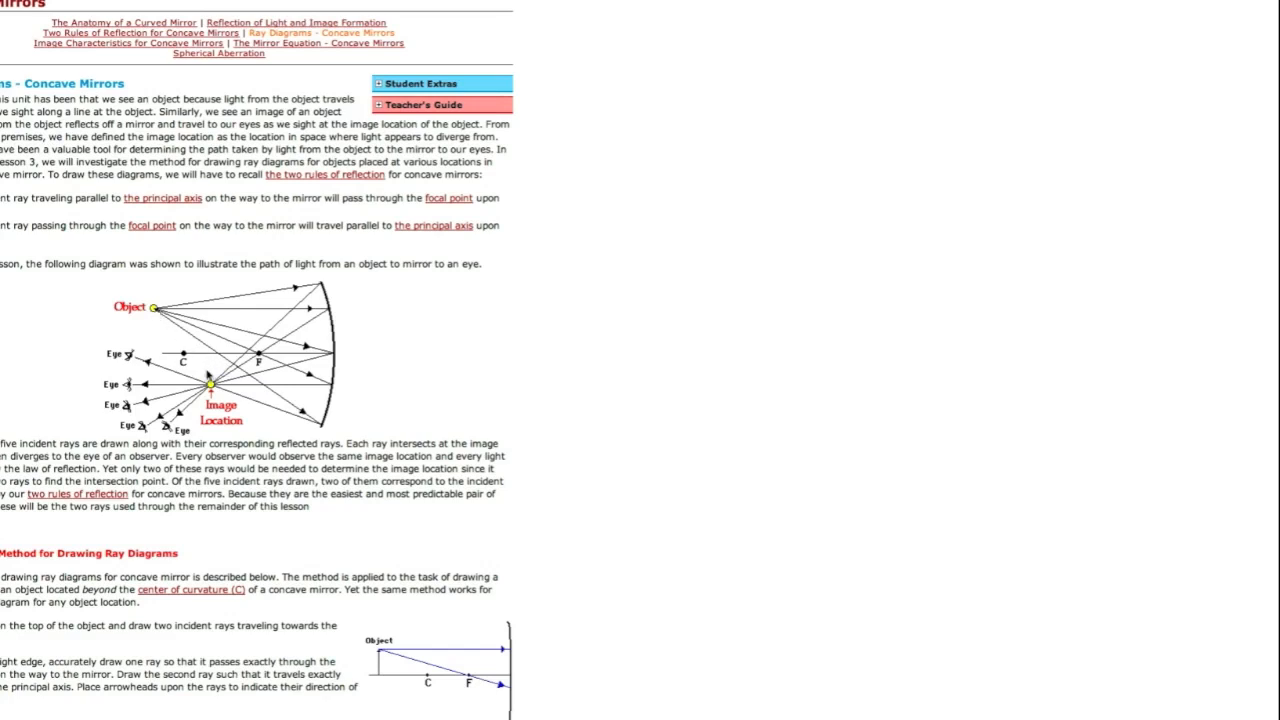
{"action": "mouse_move", "coordinate": [273, 337]}
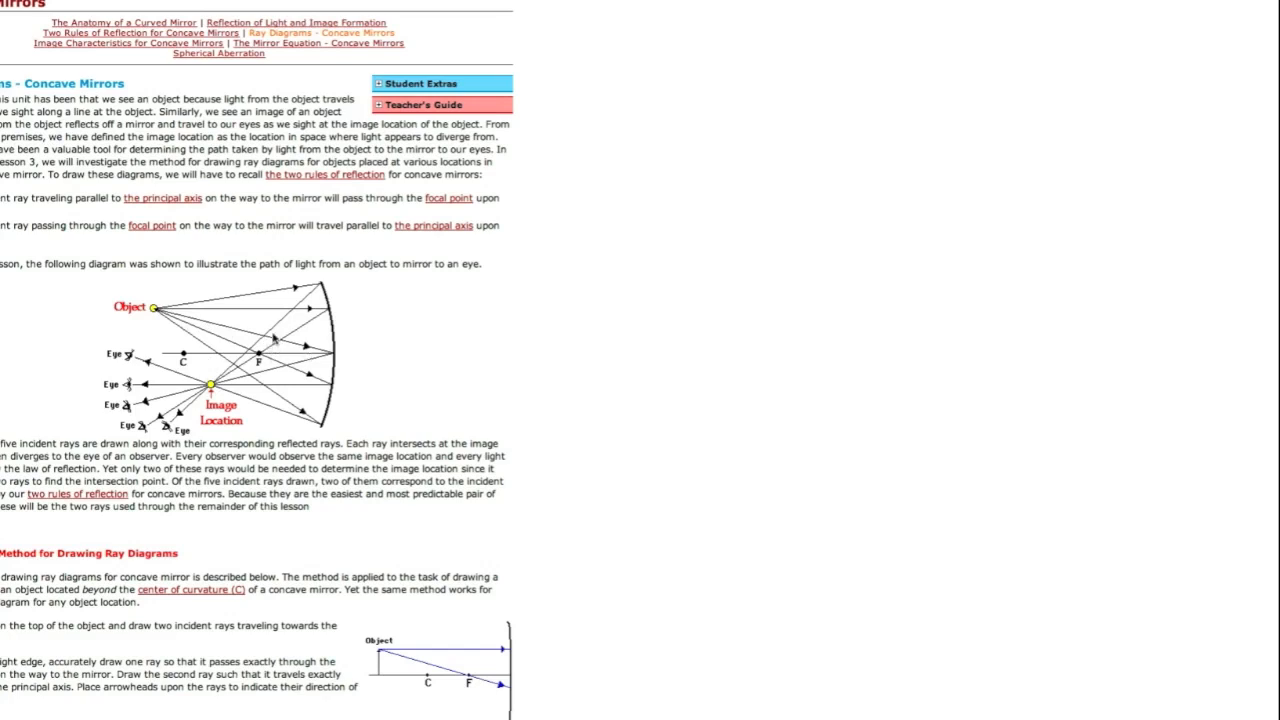
{"action": "mouse_move", "coordinate": [215, 7]}
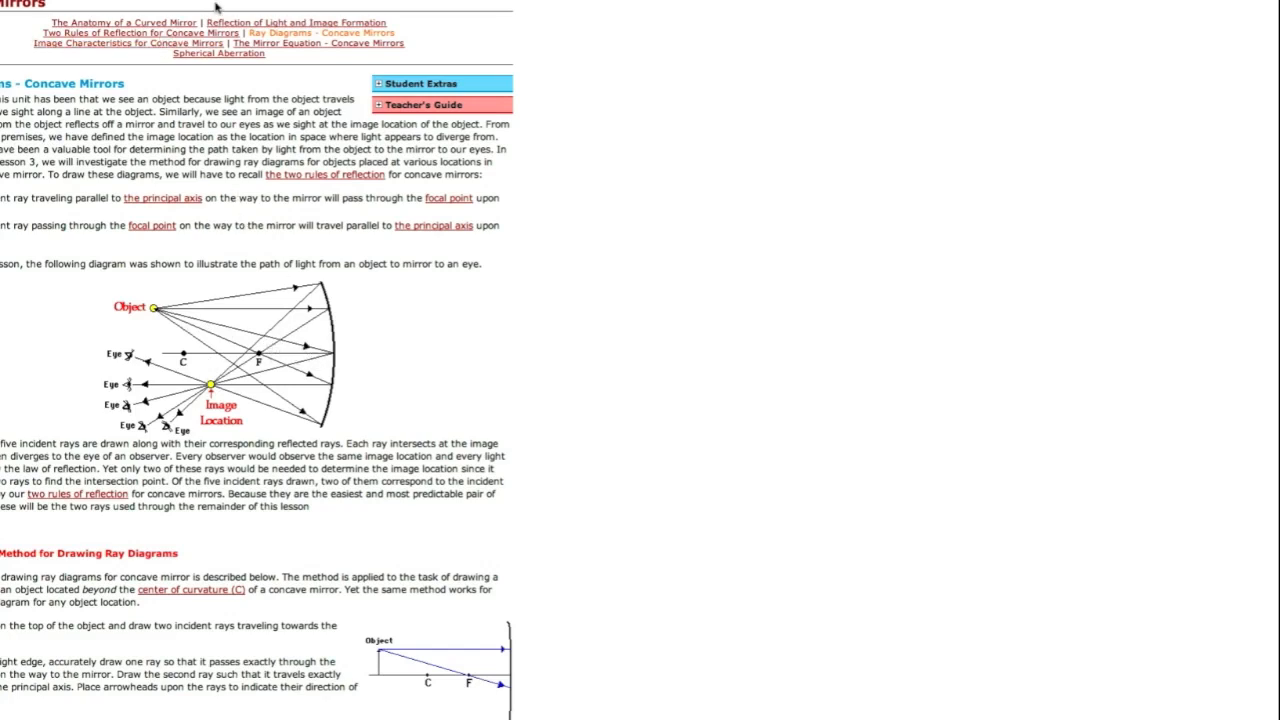
Scroll down to the double concave lens ray-diagram steps and image-location diagrams.
{"action": "scroll", "scroll_direction": "down", "scroll_amount": 3}
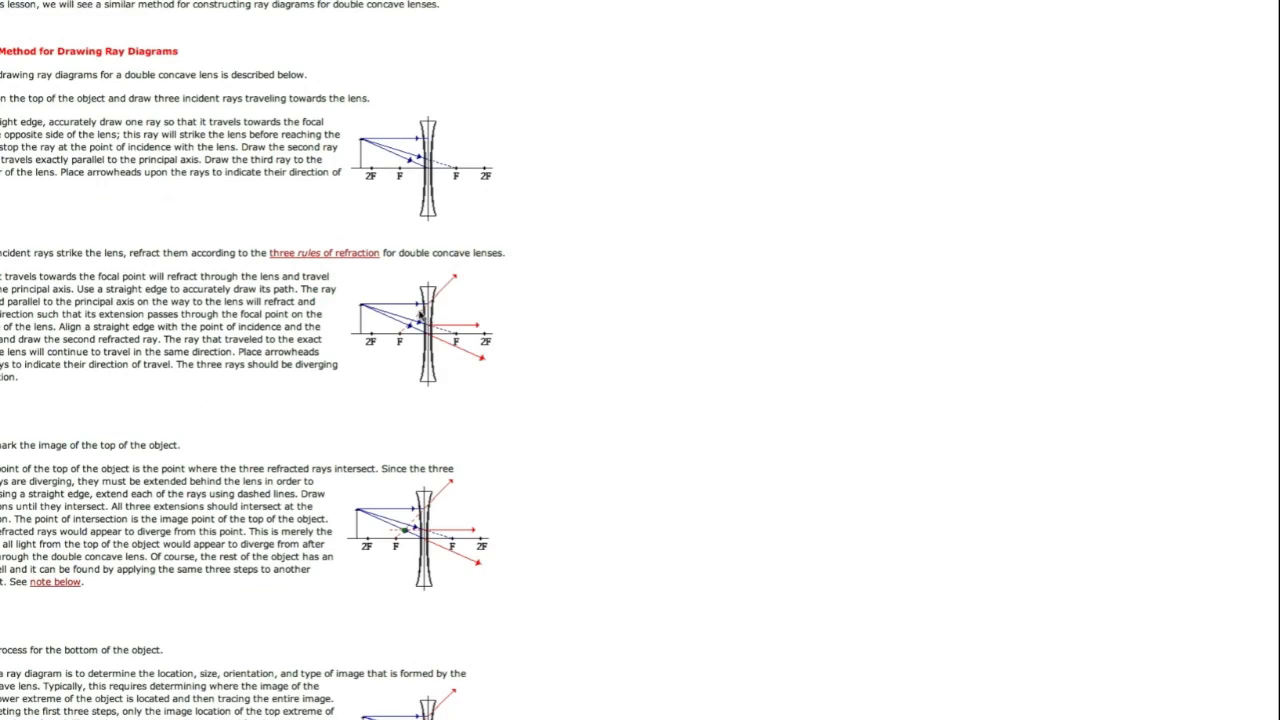
{"action": "scroll", "scroll_direction": "down", "scroll_amount": 3}
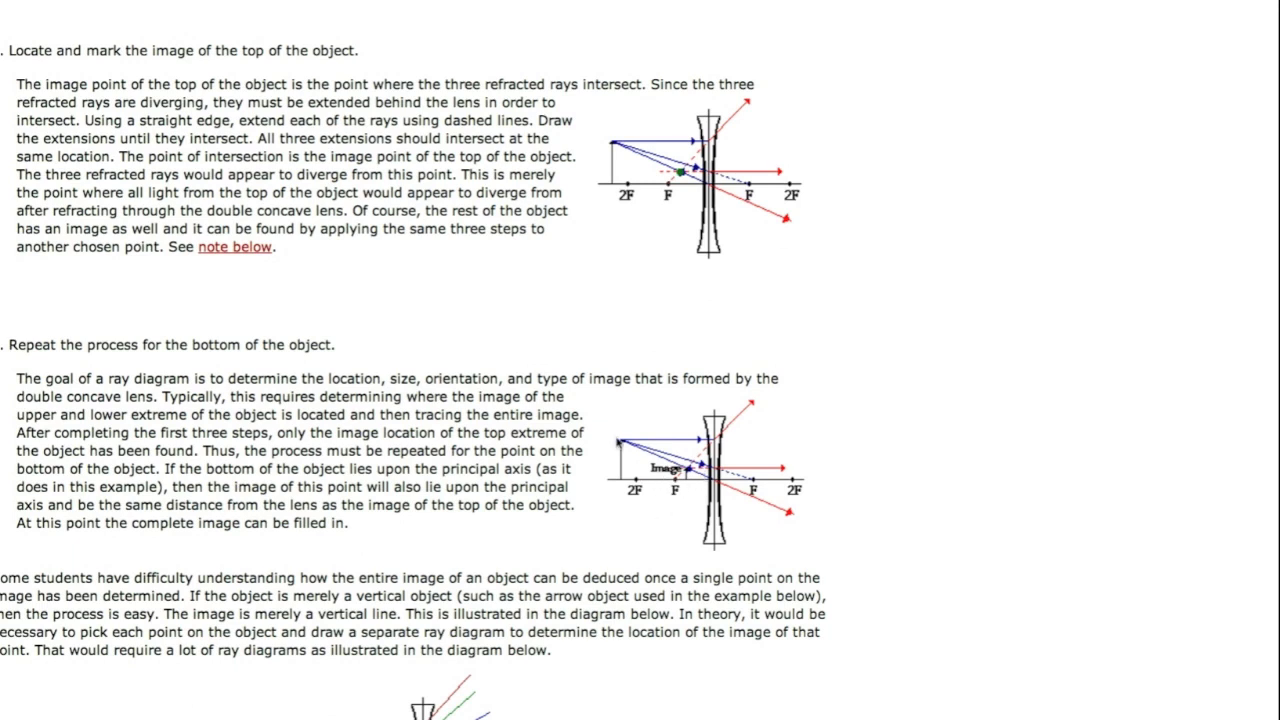
{"action": "mouse_move", "coordinate": [628, 448]}
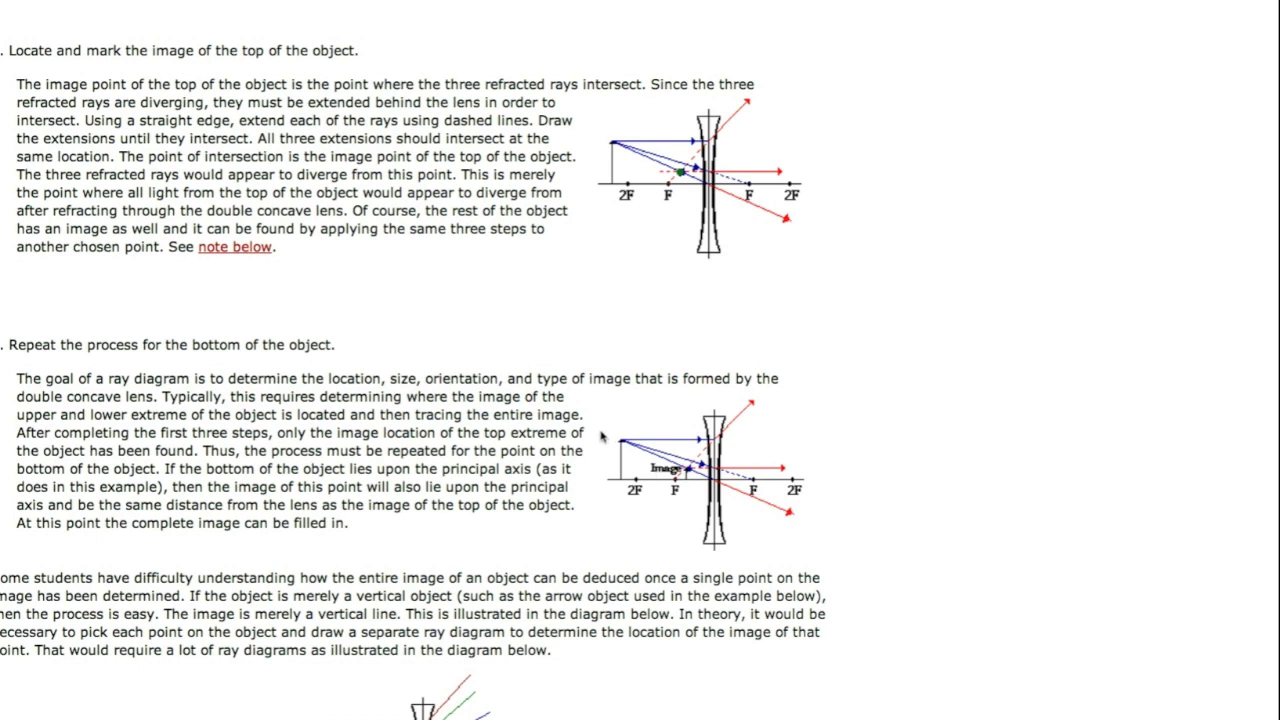
{"action": "mouse_move", "coordinate": [785, 515]}
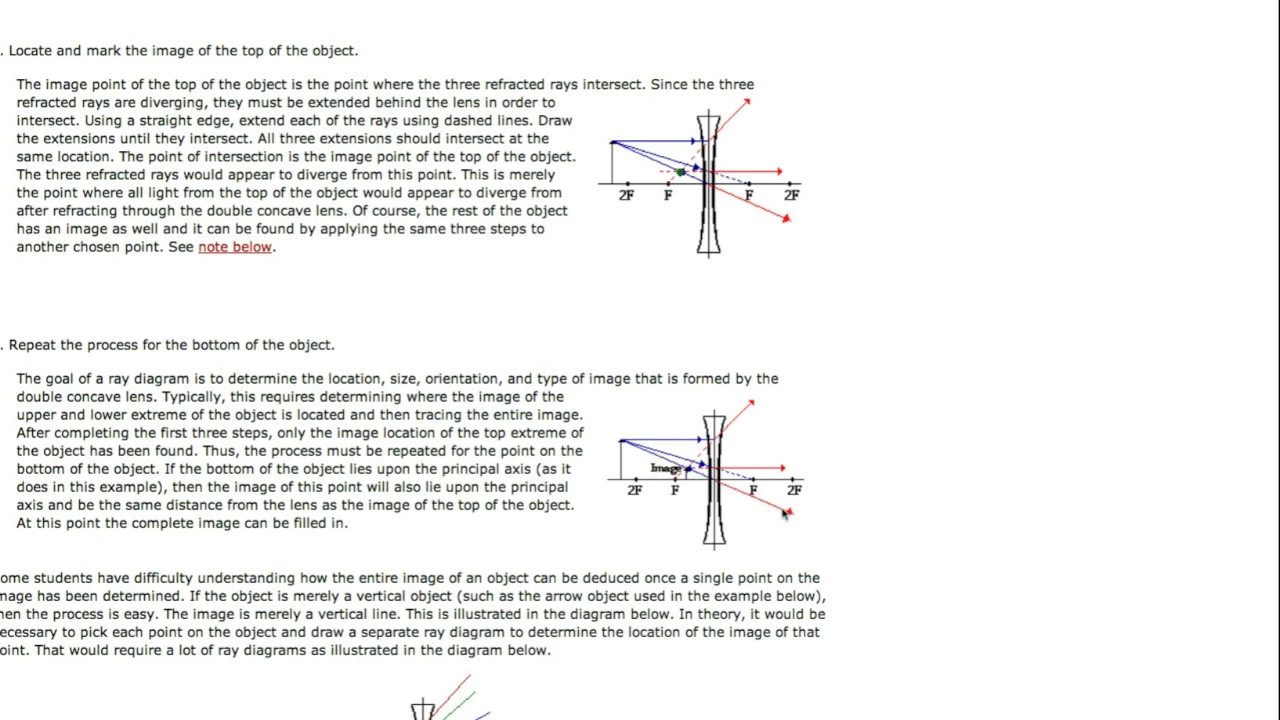
{"action": "mouse_move", "coordinate": [690, 480]}
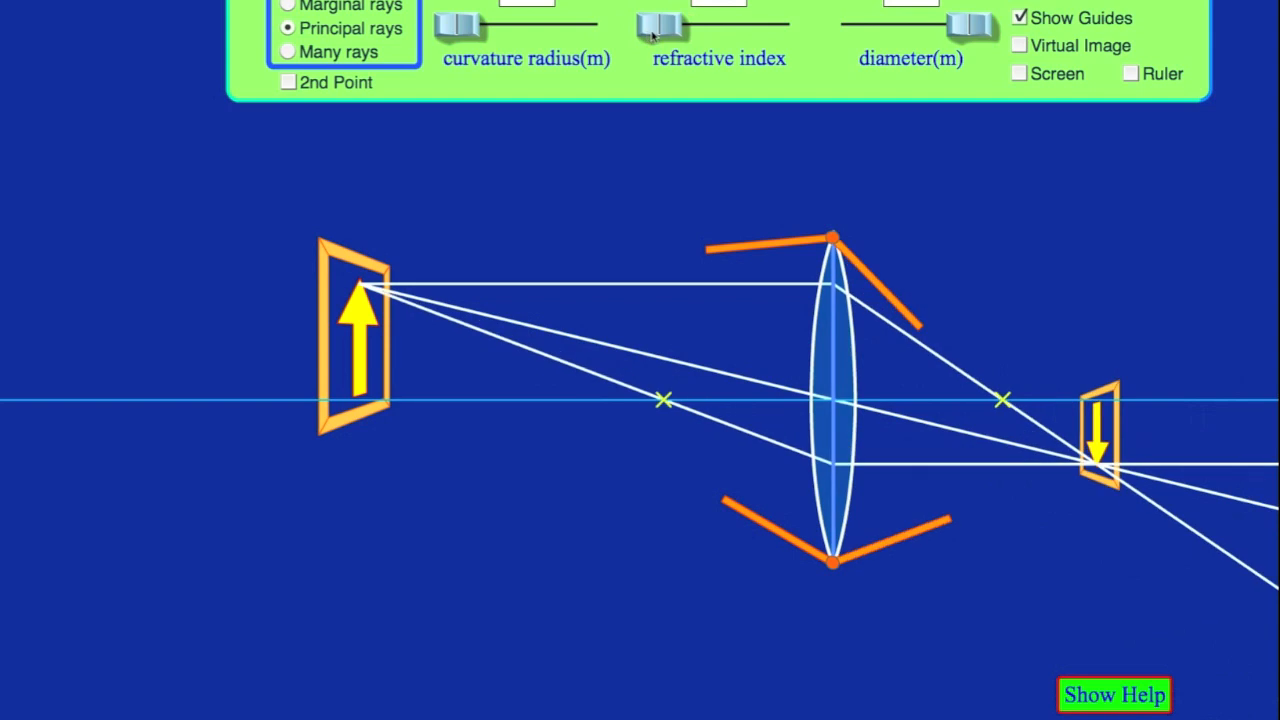
Drag the arrow object rightward toward the lens until it nears the focal point marker.
{"action": "left_click_drag", "start_coordinate": [665, 25], "coordinate": [650, 25]}
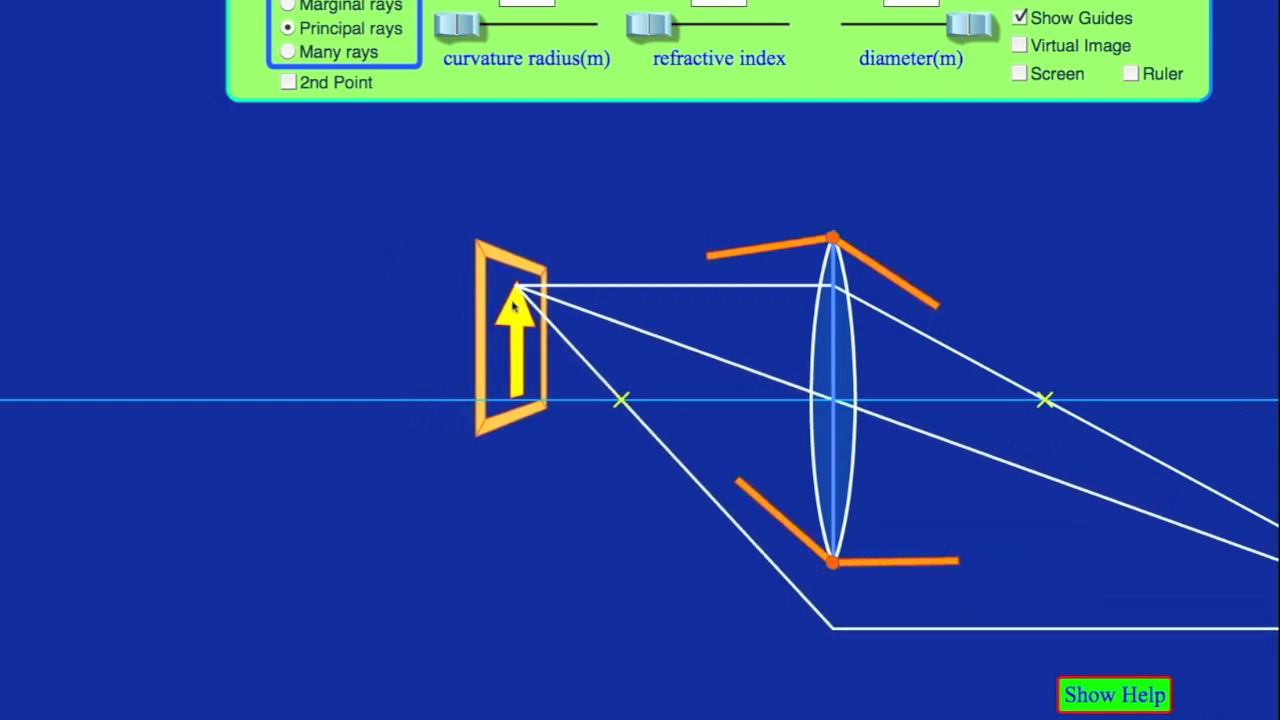
{"action": "left_click_drag", "start_coordinate": [515, 320], "coordinate": [550, 330]}
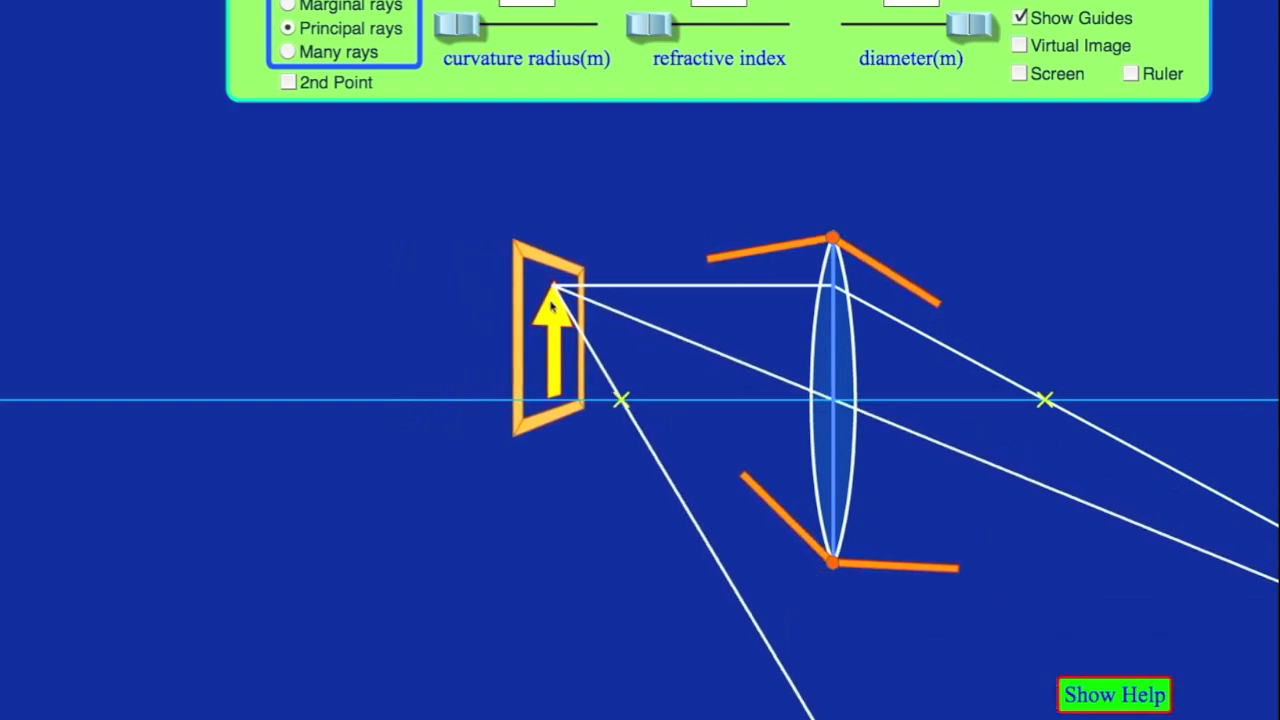